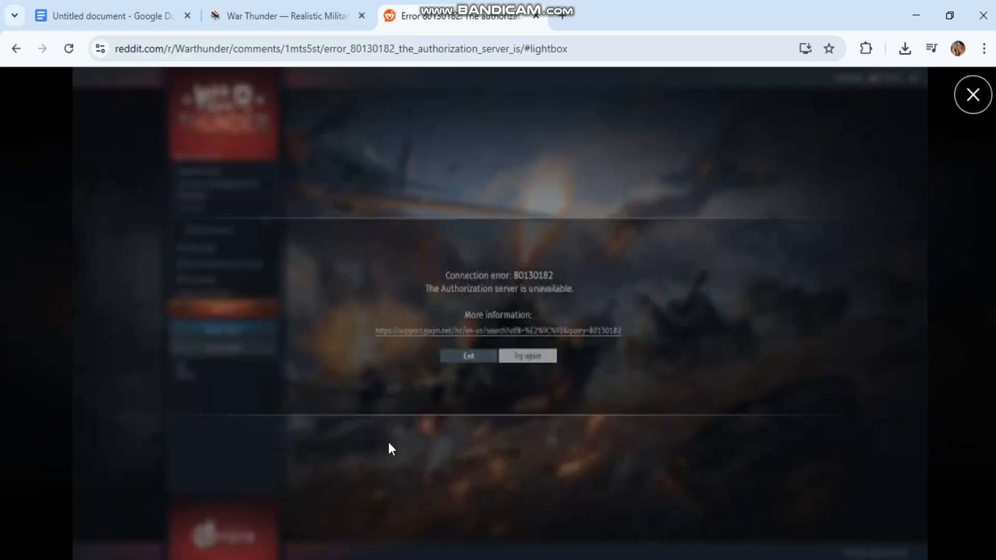
pyautogui.moveTo(293, 294)
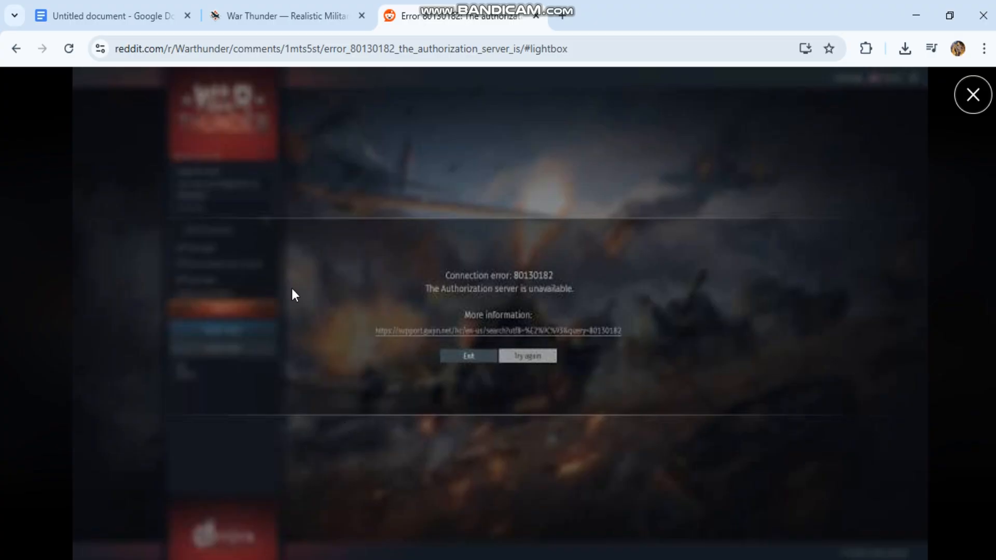
# Glance at the War Thunder site, then select 'Gaijin' in step 1 of the fix guide.
pyautogui.click(285, 16)
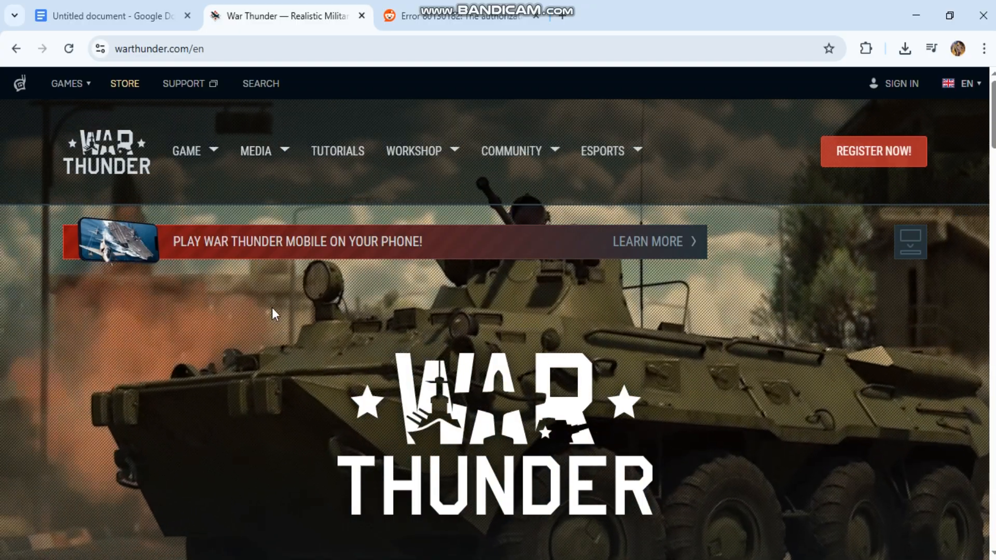
pyautogui.click(111, 15)
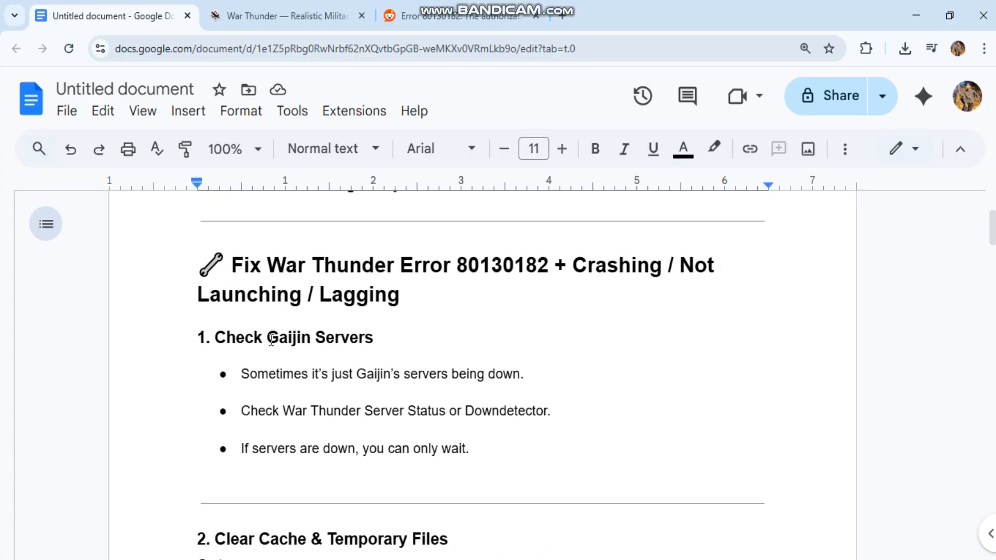
pyautogui.doubleClick(320, 337)
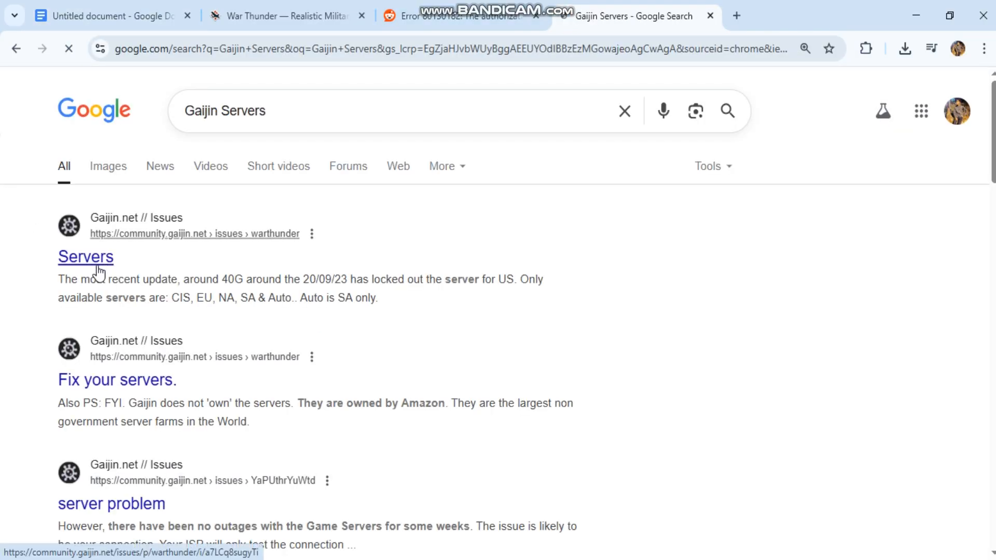
# Open the 'Servers' community.gaijin.net issue and scroll through the US server lockout report.
pyautogui.click(85, 257)
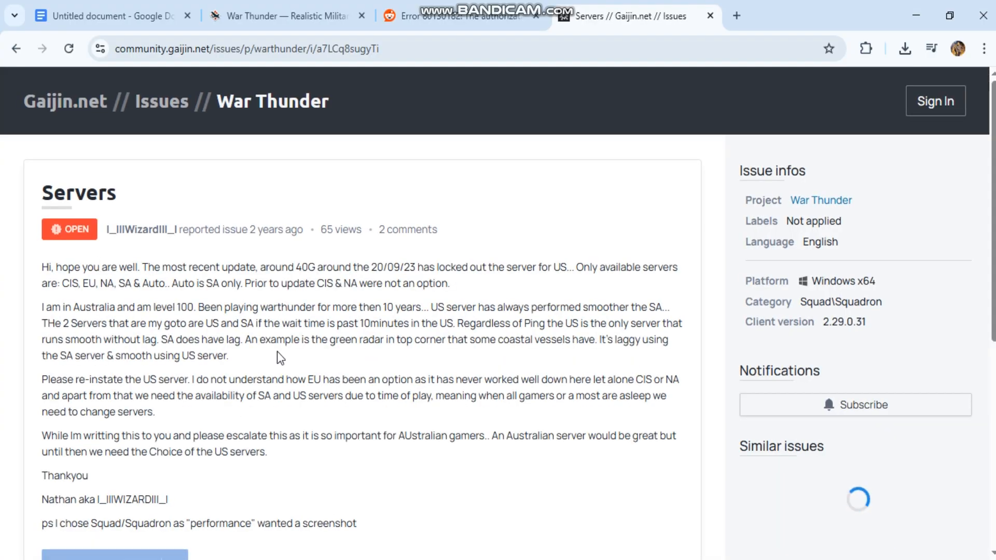
pyautogui.scroll(-3)
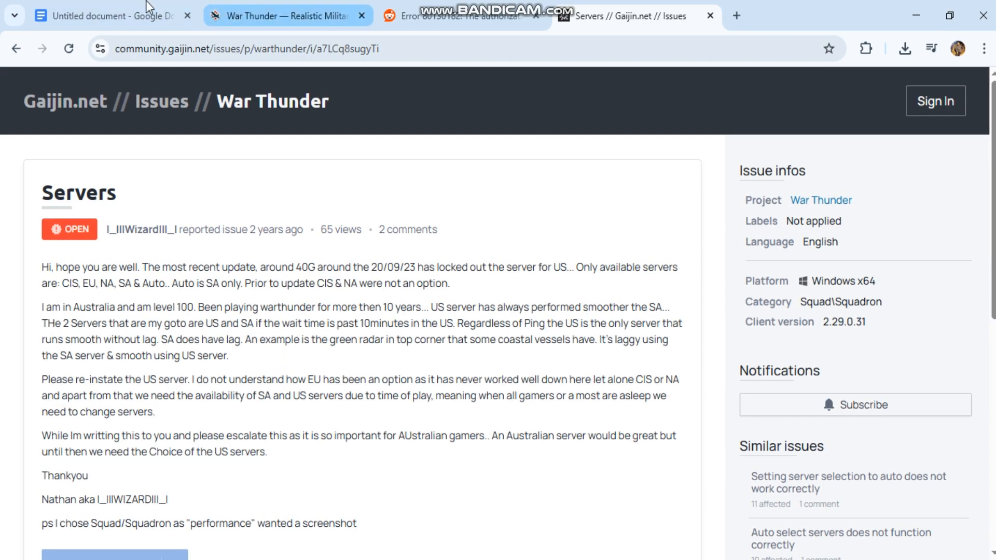
# Scroll the guide to Force DNS Refresh, select the ipconfig /flushdns line, and launch Command Prompt.
pyautogui.click(108, 17)
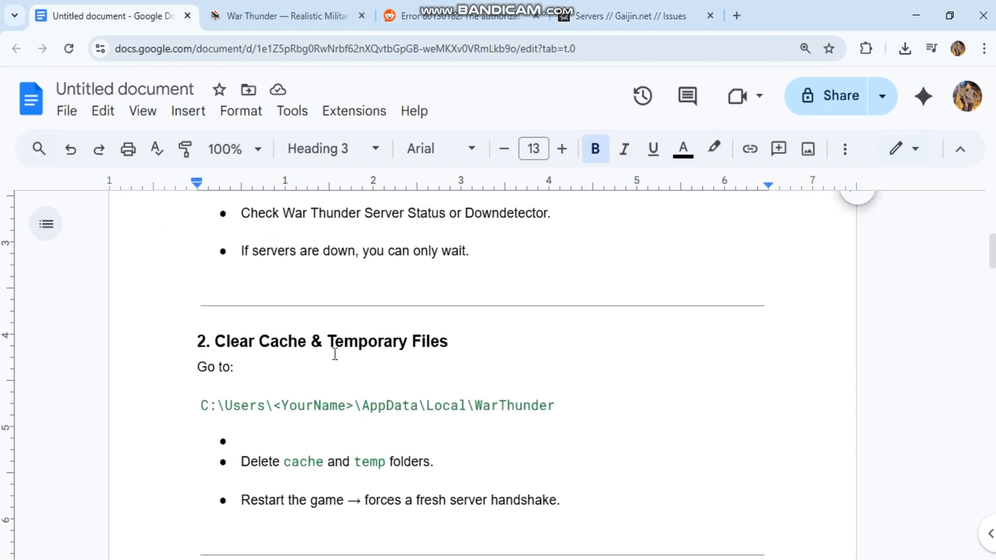
pyautogui.scroll(-3)
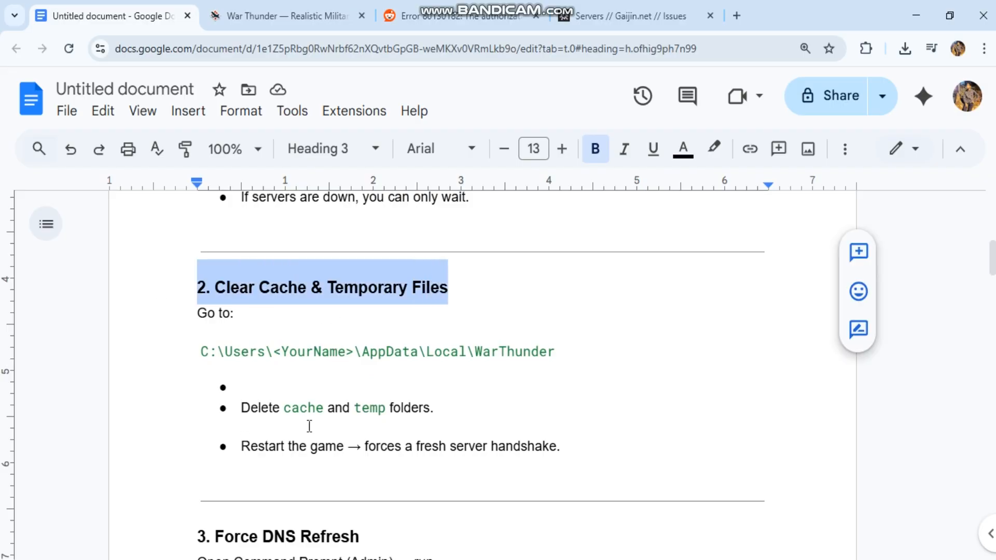
pyautogui.scroll(-3)
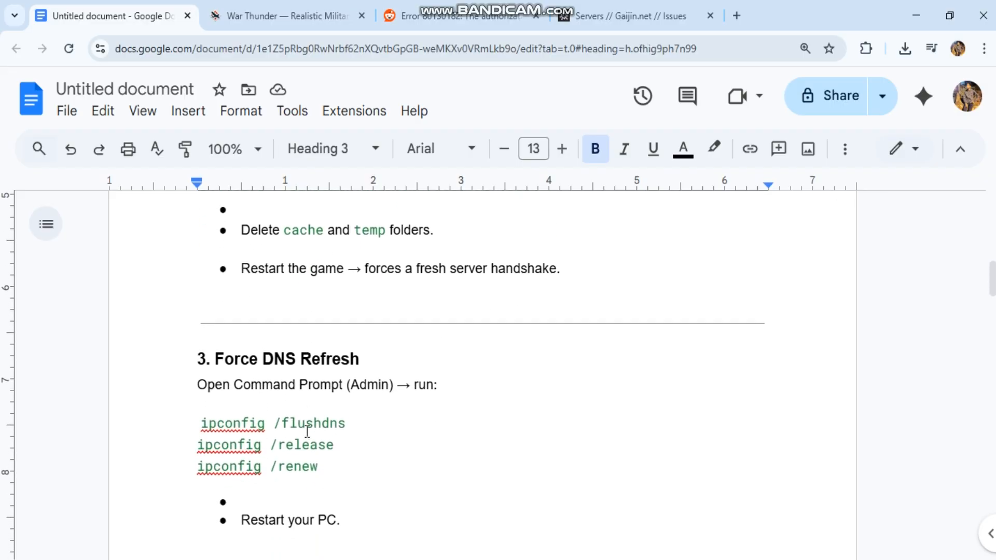
pyautogui.tripleClick(273, 422)
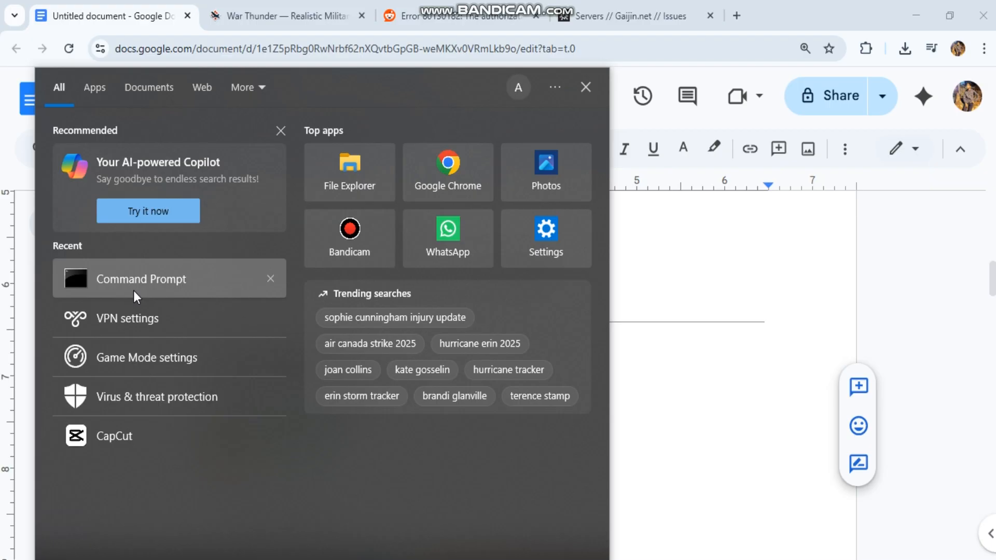
pyautogui.click(140, 279)
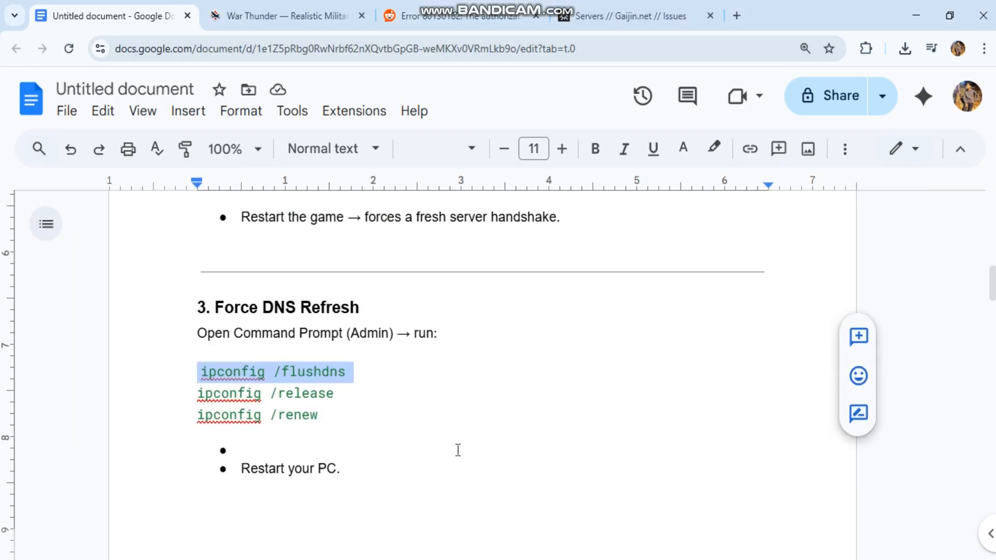
# Select the Disable Proxy / VPN heading, scroll through steps 5–8, and right-click Bandicam in Task Manager.
pyautogui.scroll(-3)
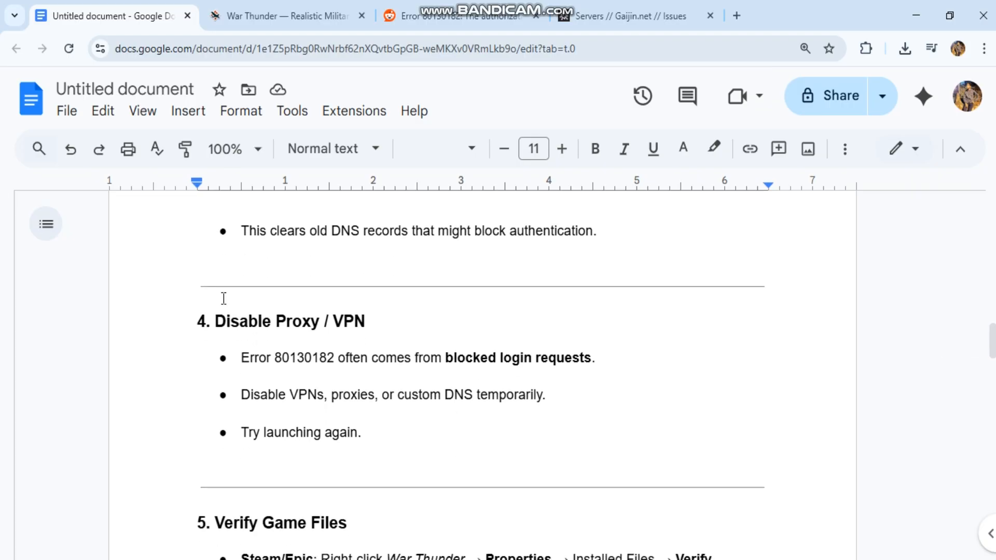
pyautogui.tripleClick(283, 321)
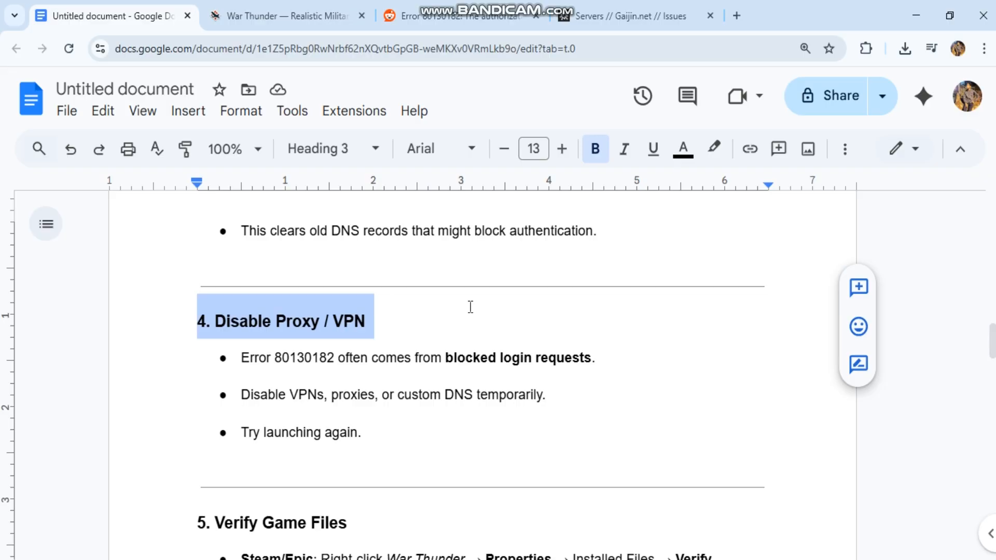
pyautogui.scroll(-3)
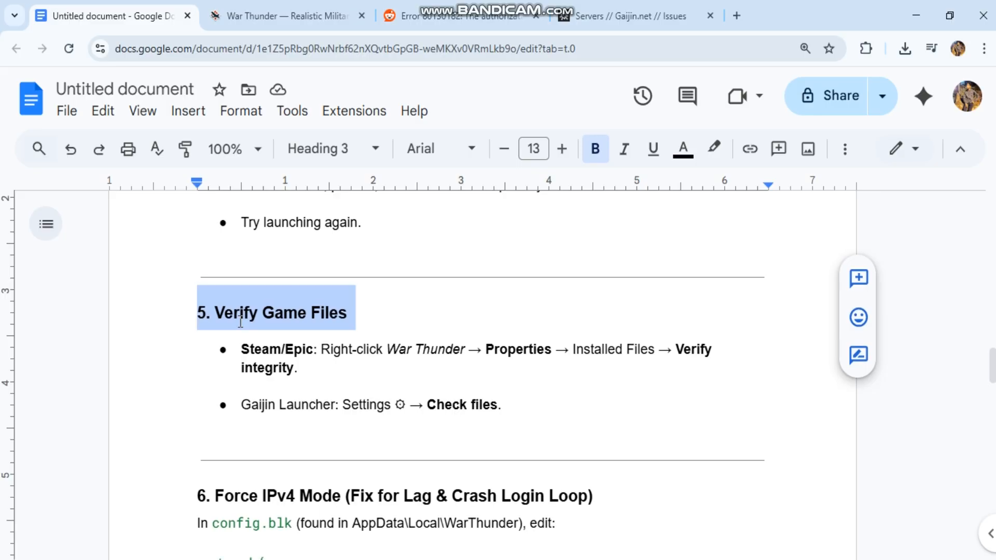
pyautogui.scroll(-3)
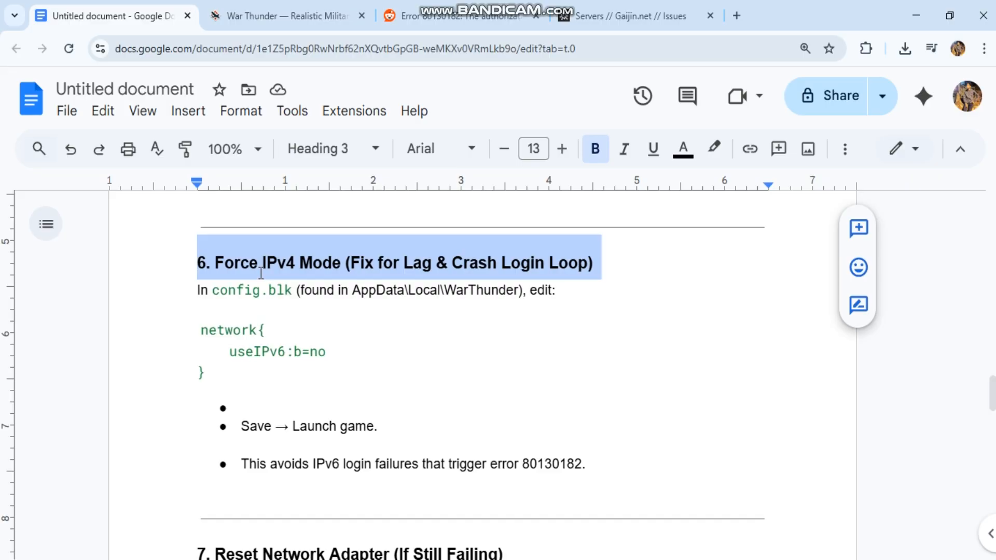
pyautogui.scroll(-3)
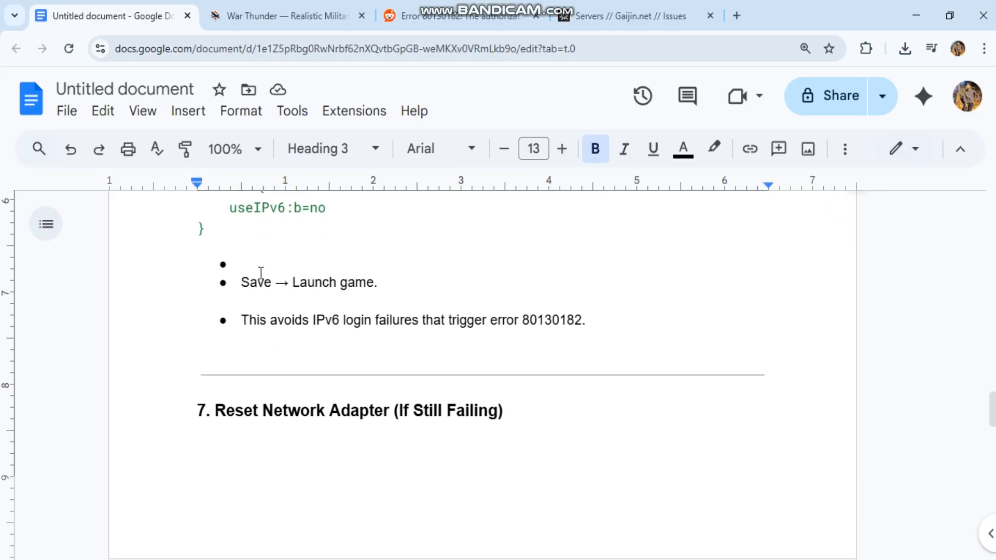
pyautogui.scroll(-3)
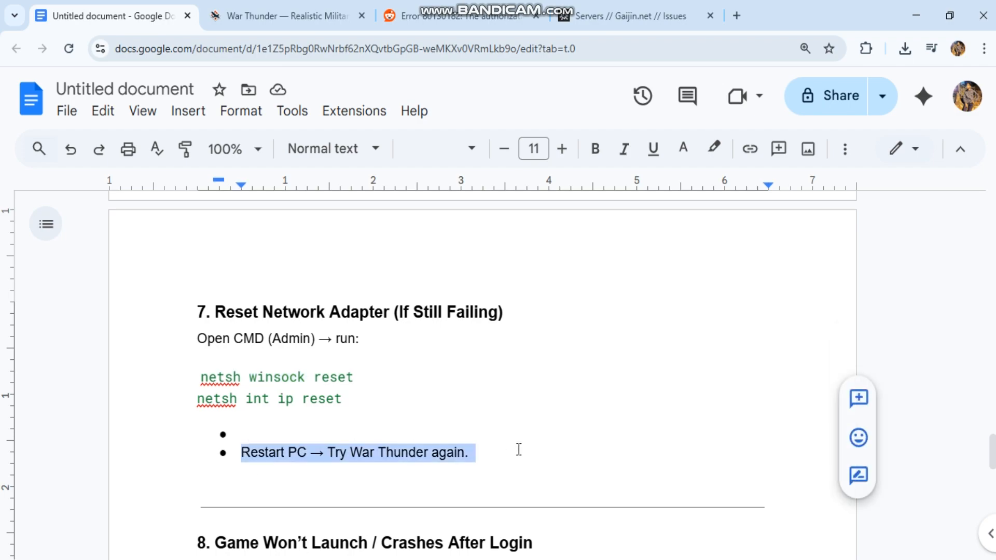
pyautogui.scroll(-3)
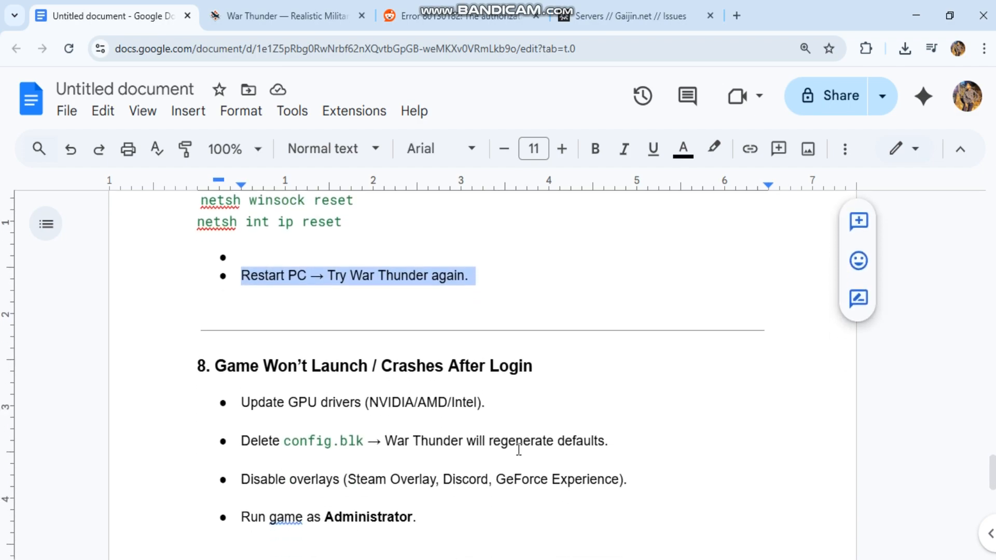
pyautogui.scroll(-3)
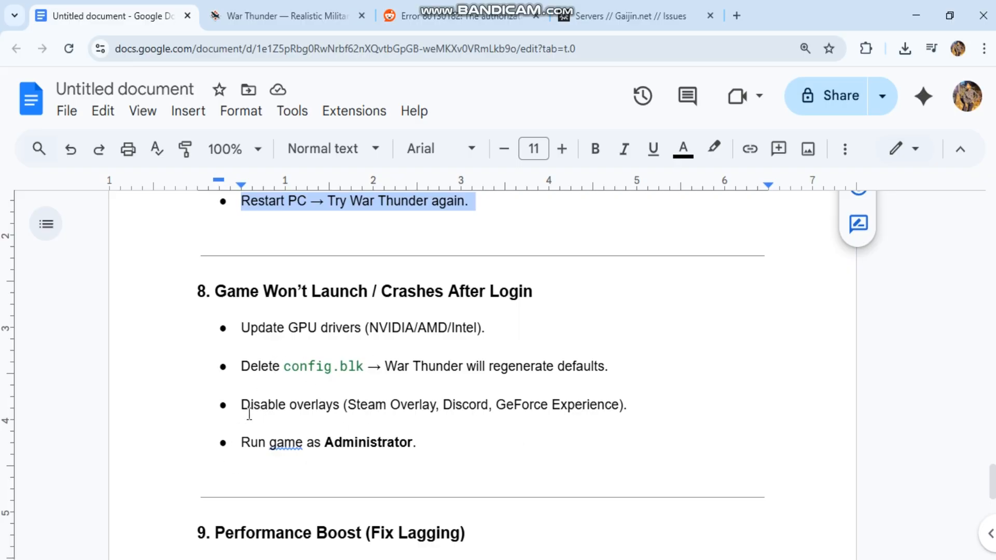
pyautogui.moveTo(243, 455)
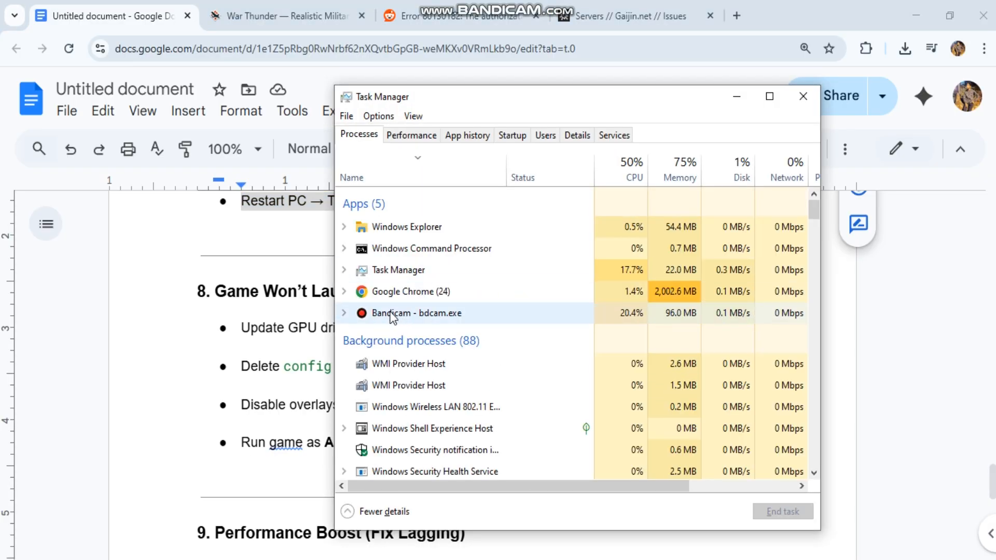
pyautogui.rightClick(416, 312)
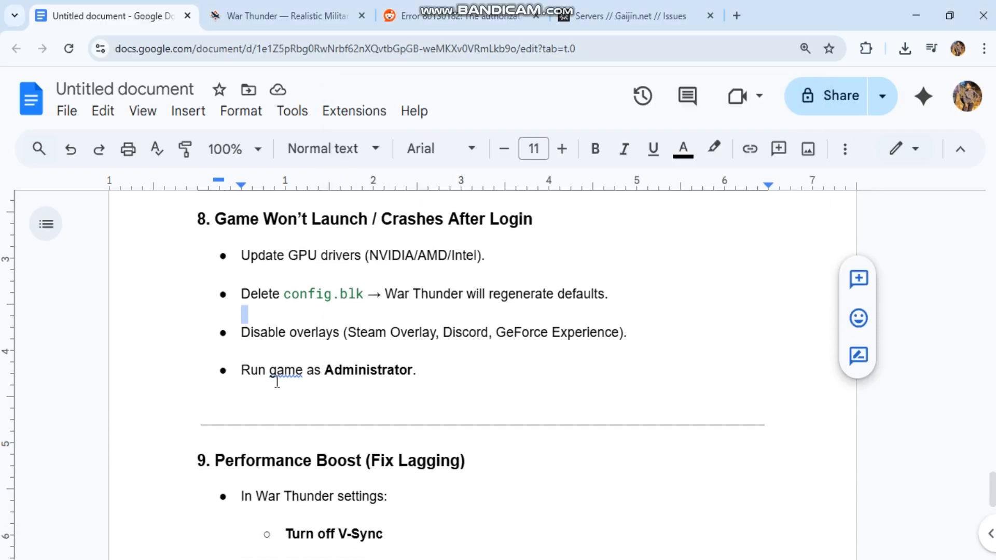
# Select the NVIDIA/AMD Control Panel bullet, scroll to the closing note, and switch to the Reddit post.
pyautogui.scroll(-3)
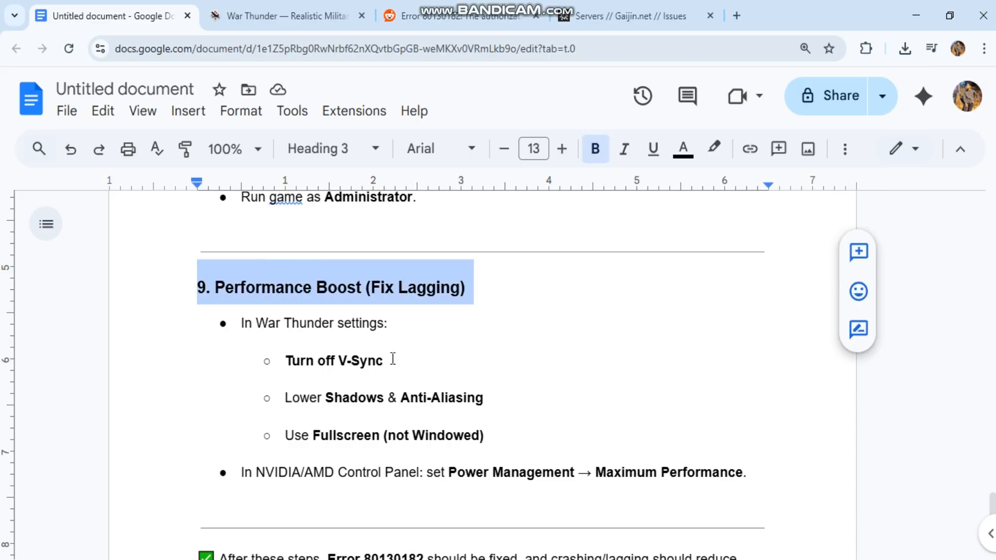
pyautogui.moveTo(286, 360); pyautogui.dragTo(501, 443)
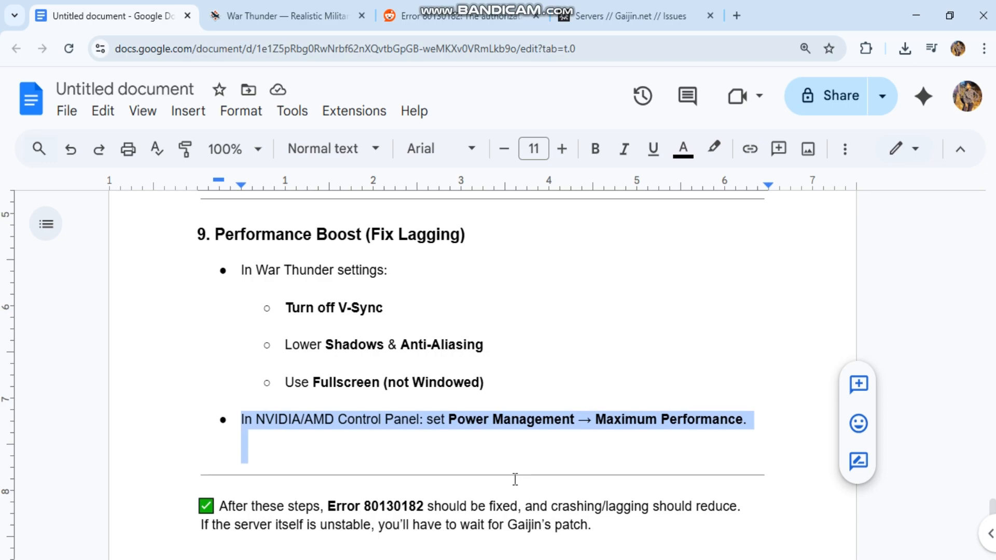
pyautogui.scroll(-3)
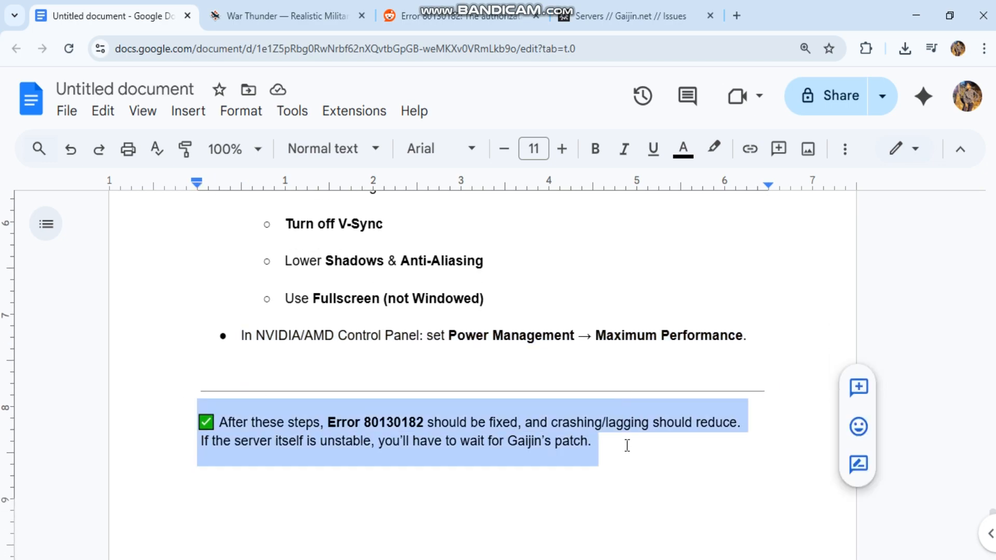
pyautogui.click(445, 15)
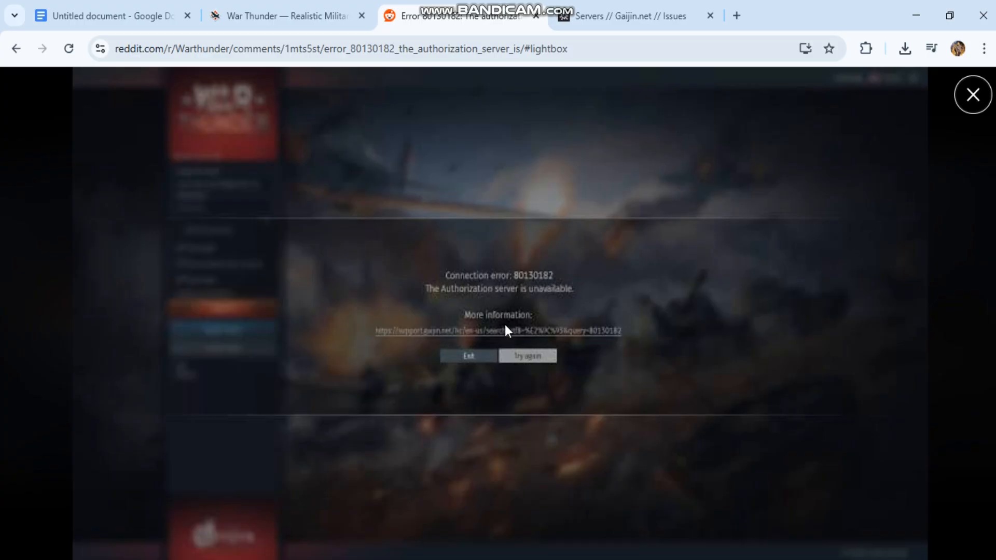
pyautogui.moveTo(515, 310)
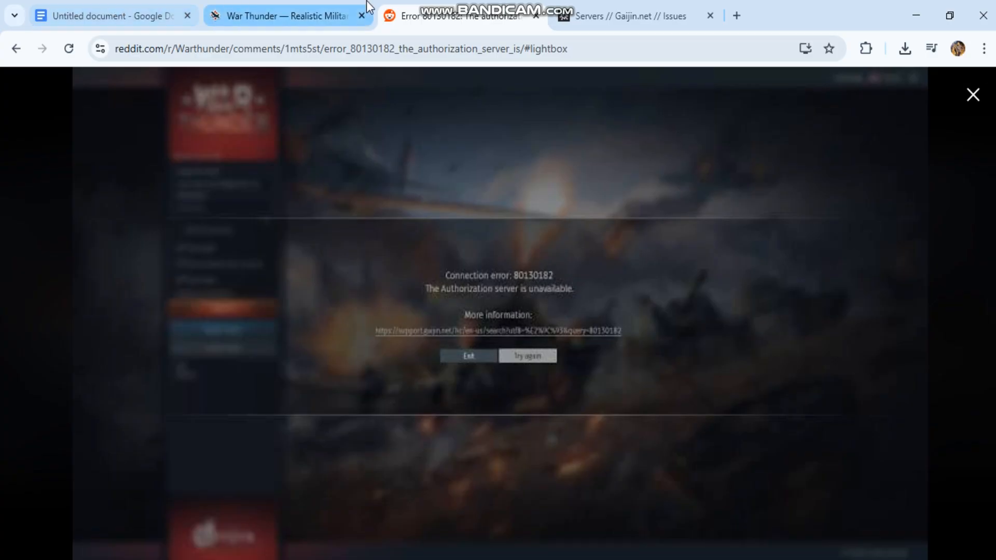
# Switch to the 'War Thunder — Realistic Military' tab to show the official homepage.
pyautogui.click(286, 16)
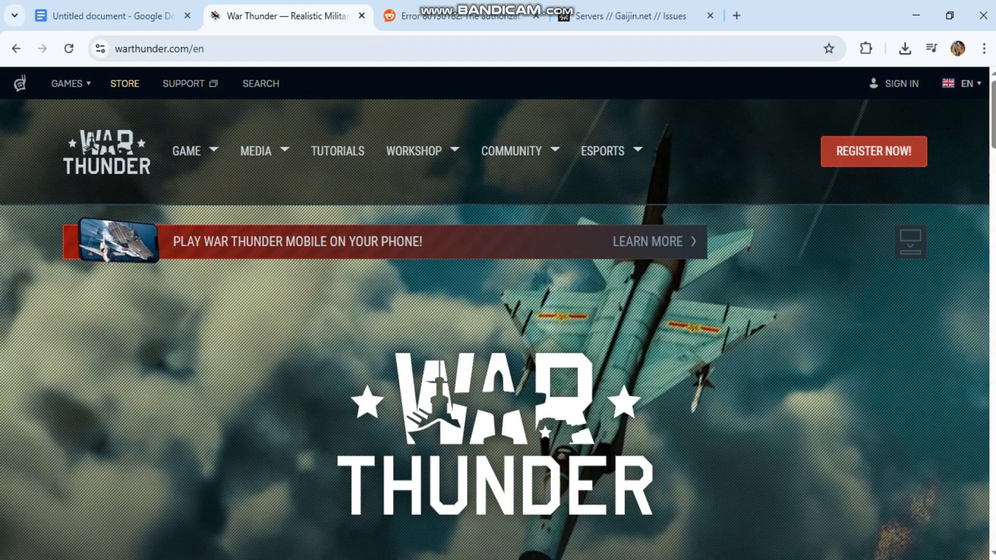